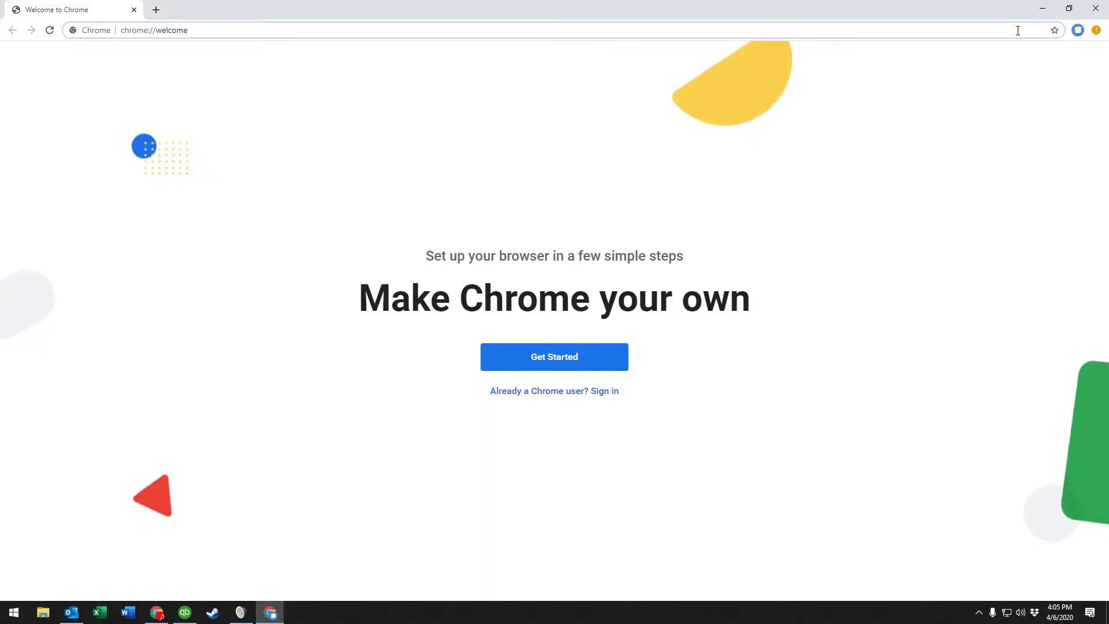
mouse_move(281, 304)
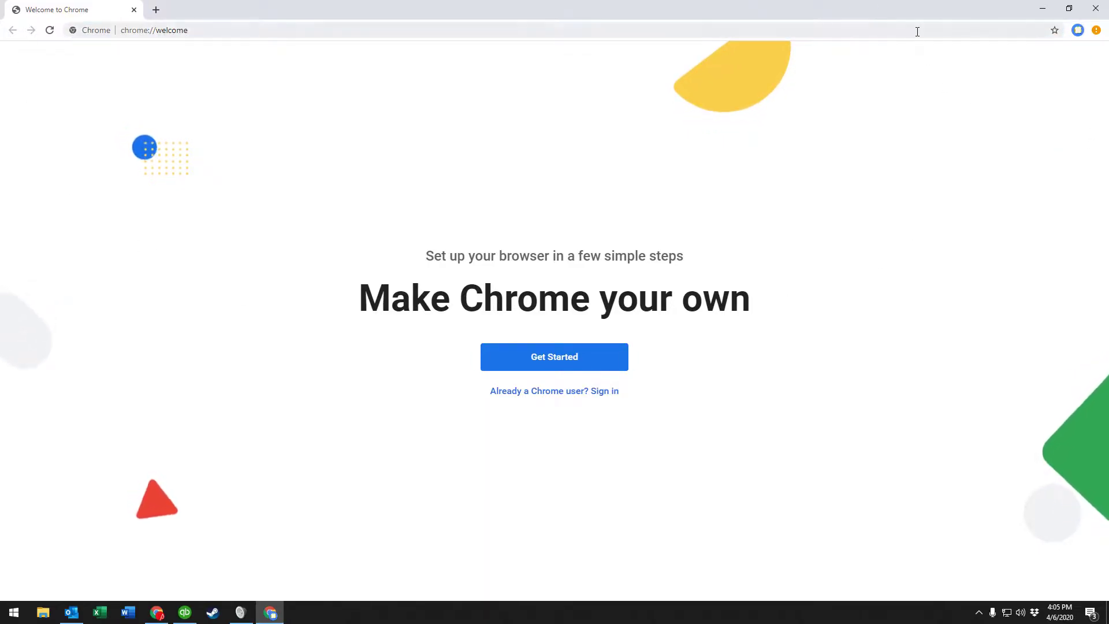
Browse from the welcome page to youtube.com and then google.com via the address bar.
left_click(153, 30)
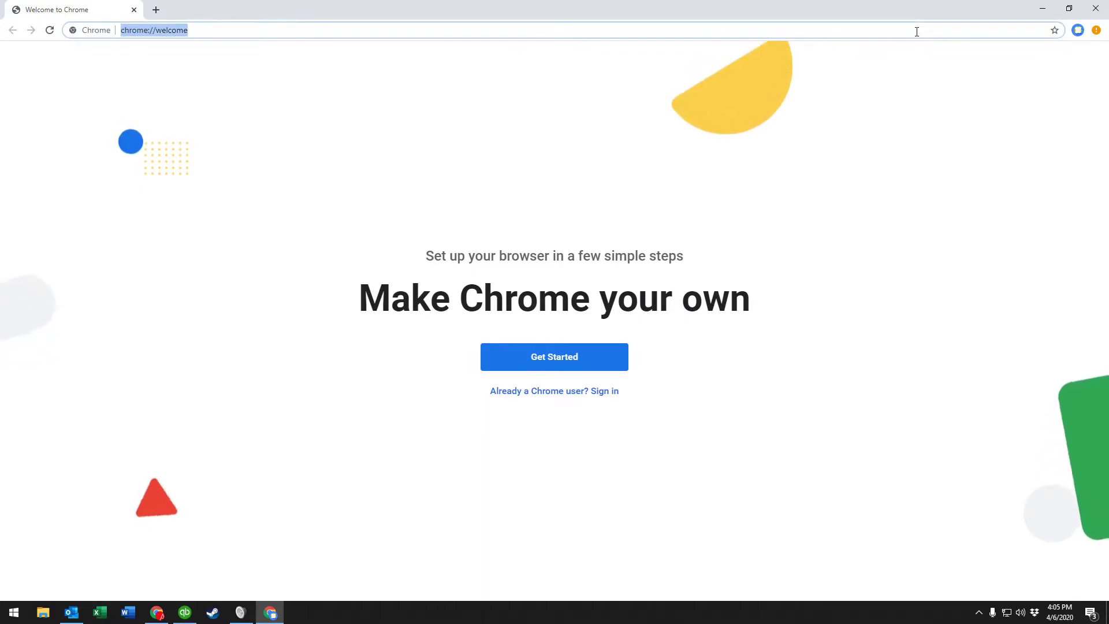
type("youtube.com")
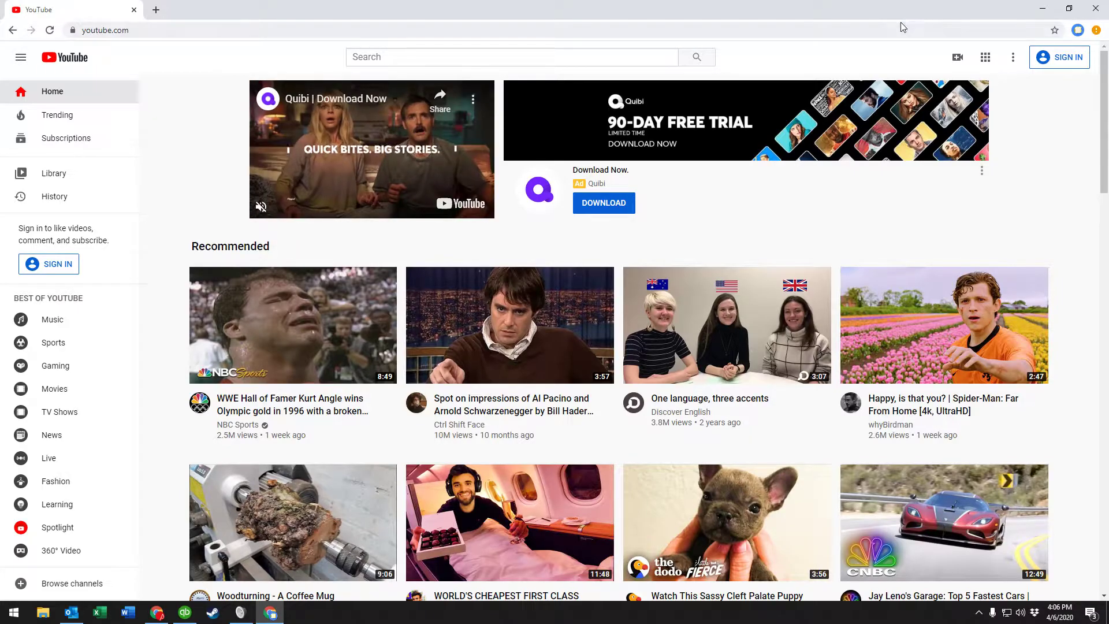
type("google.c")
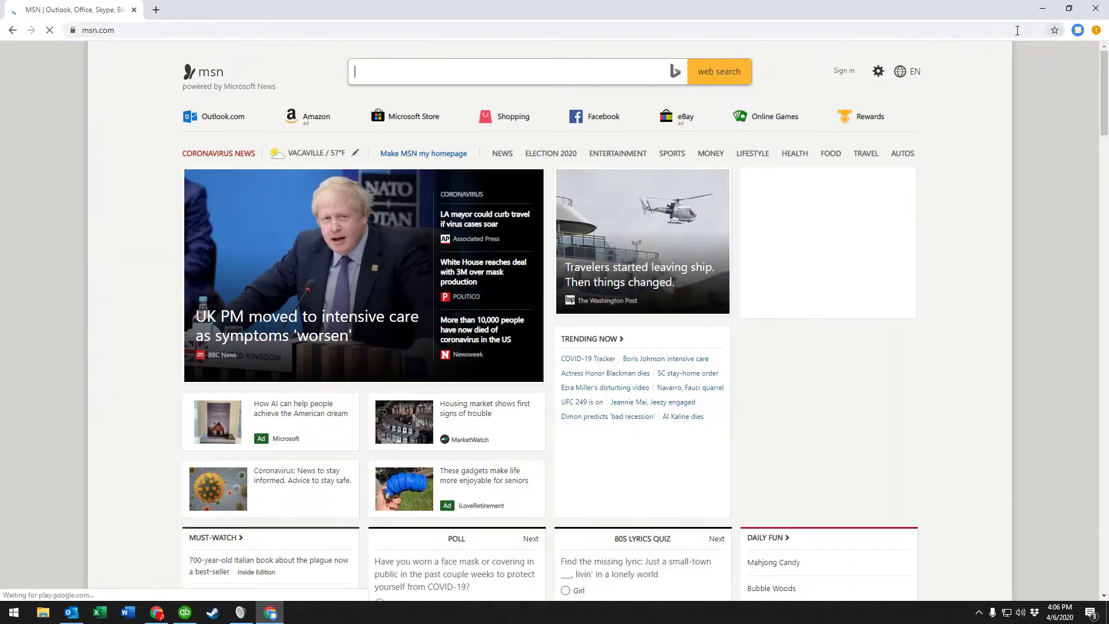
Open and dismiss the Chrome main menu, then reopen it.
left_click(1099, 30)
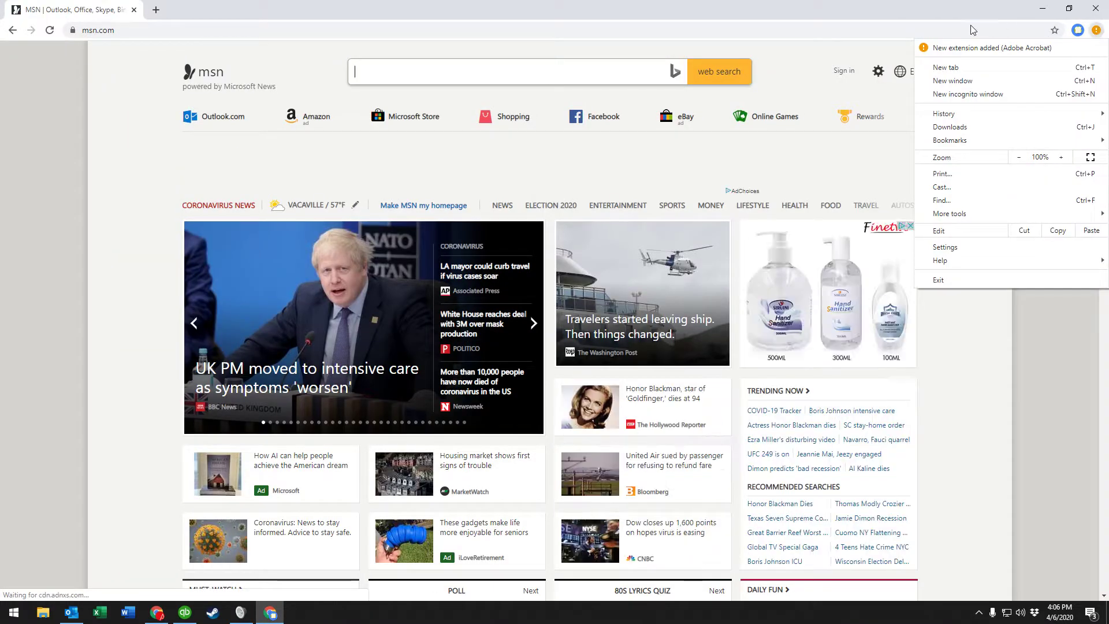
left_click(57, 92)
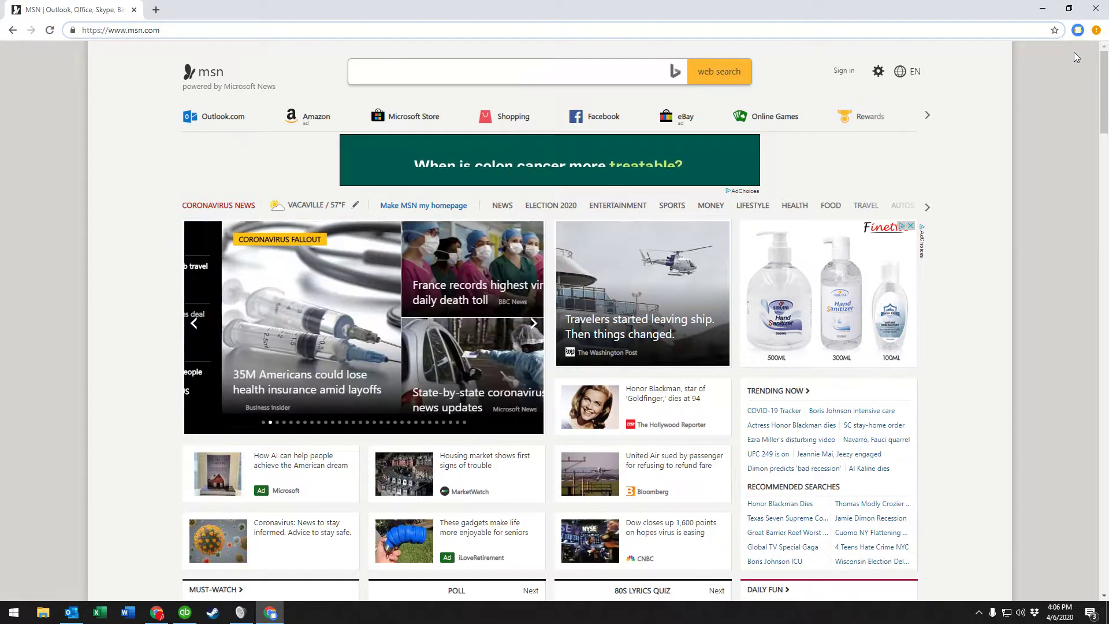
left_click(1097, 29)
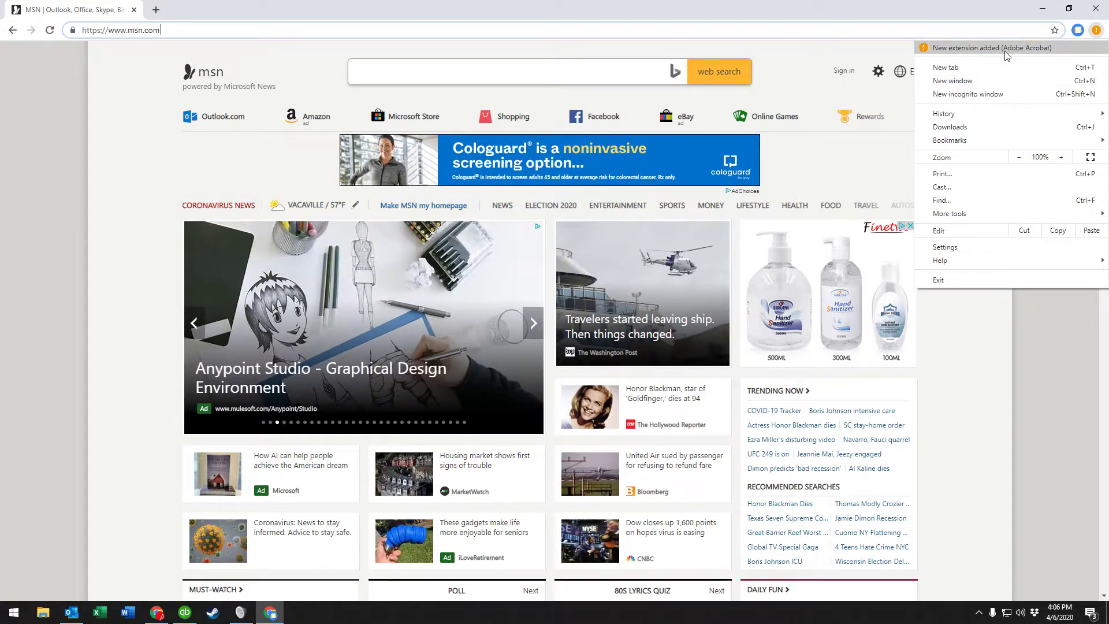
Enable the Adobe Acrobat extension from its notice and close the Acrobat help page.
left_click(993, 48)
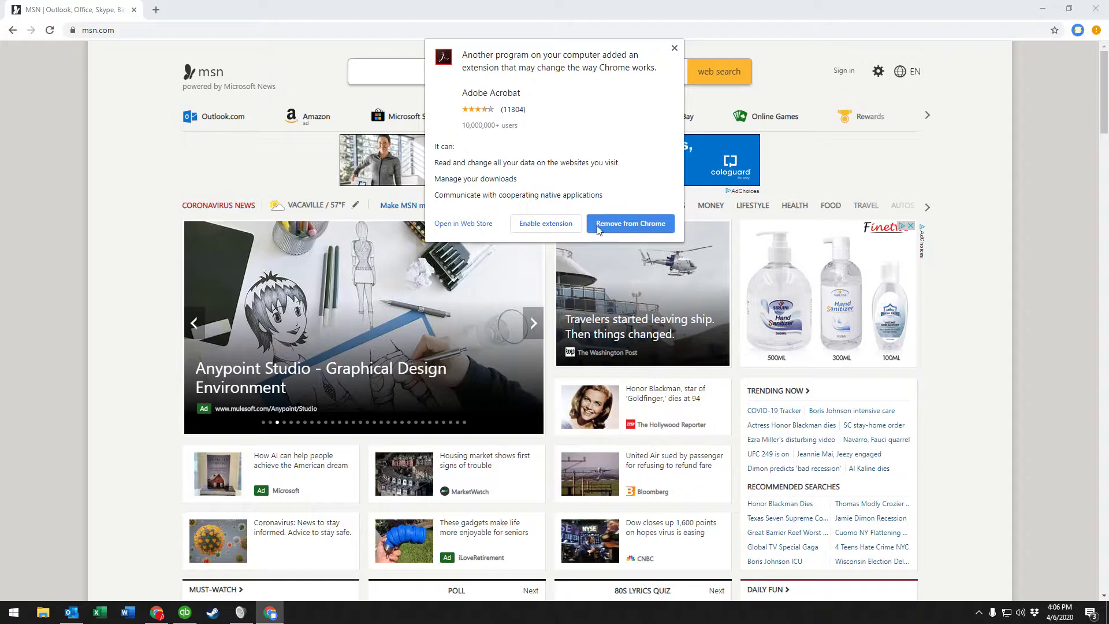
left_click(464, 224)
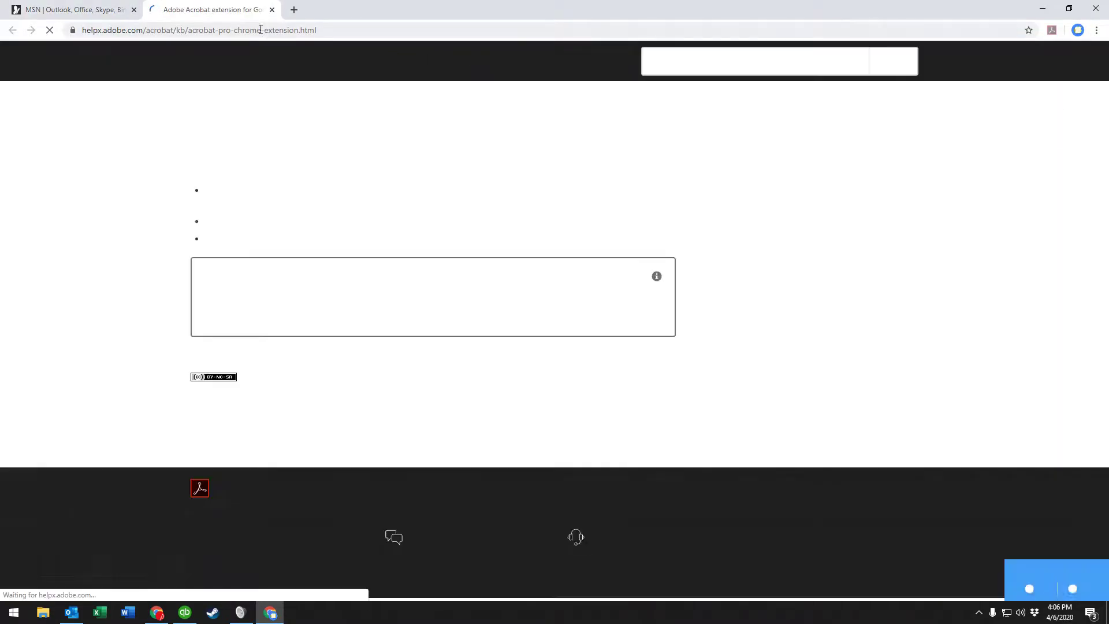
left_click(1095, 29)
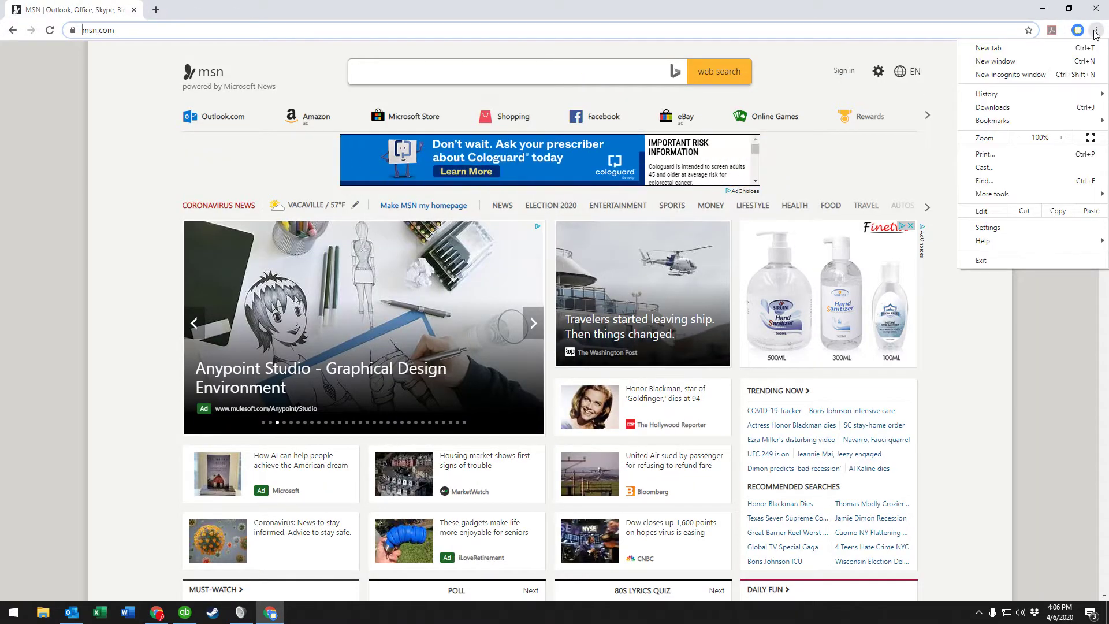
Turn on the bookmarks bar and open the Microsoft sign-in page from MSN.
left_click(993, 121)
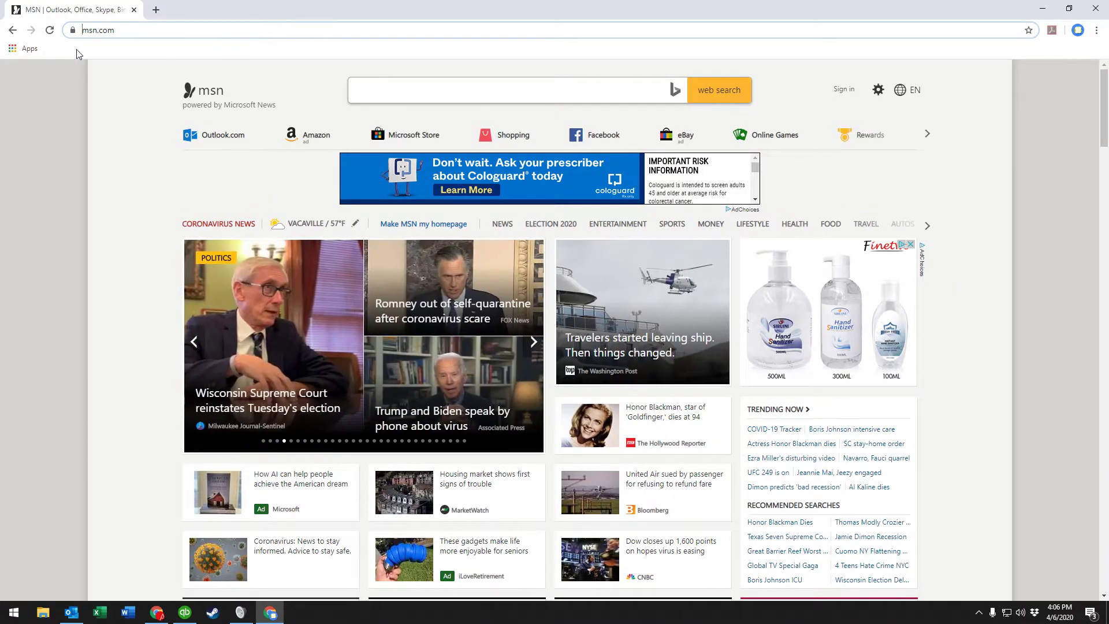
mouse_move(1056, 63)
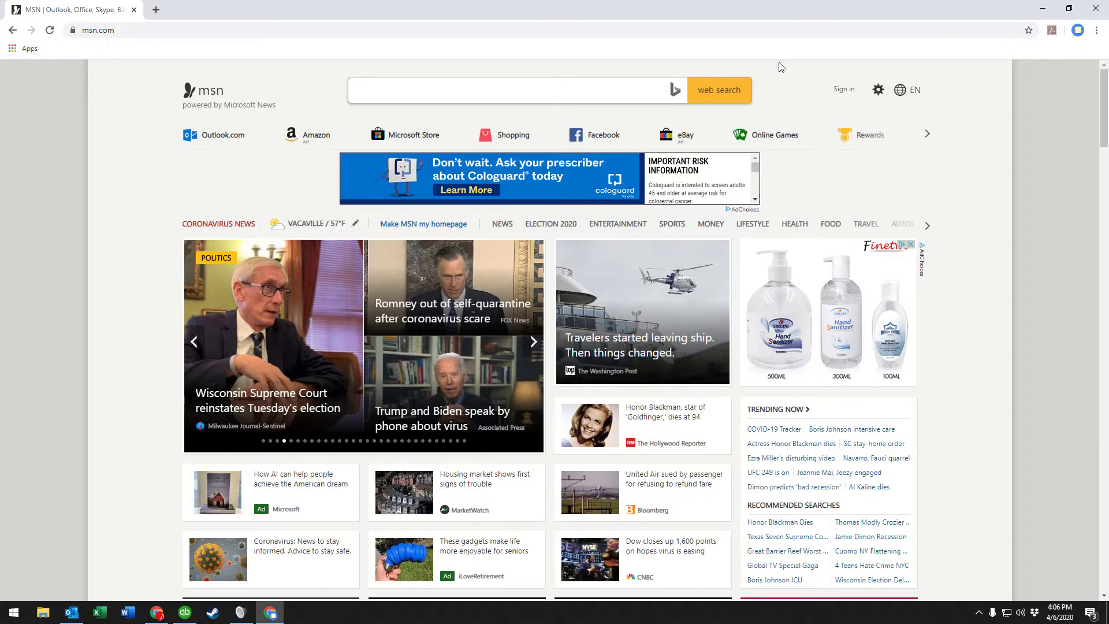
left_click(98, 30)
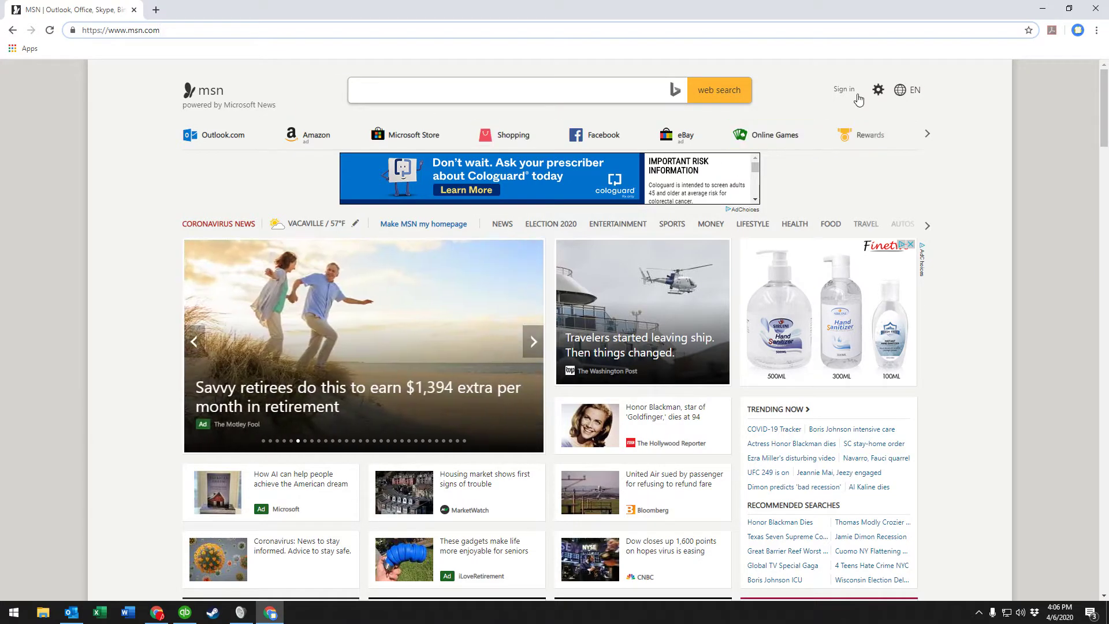
left_click(843, 89)
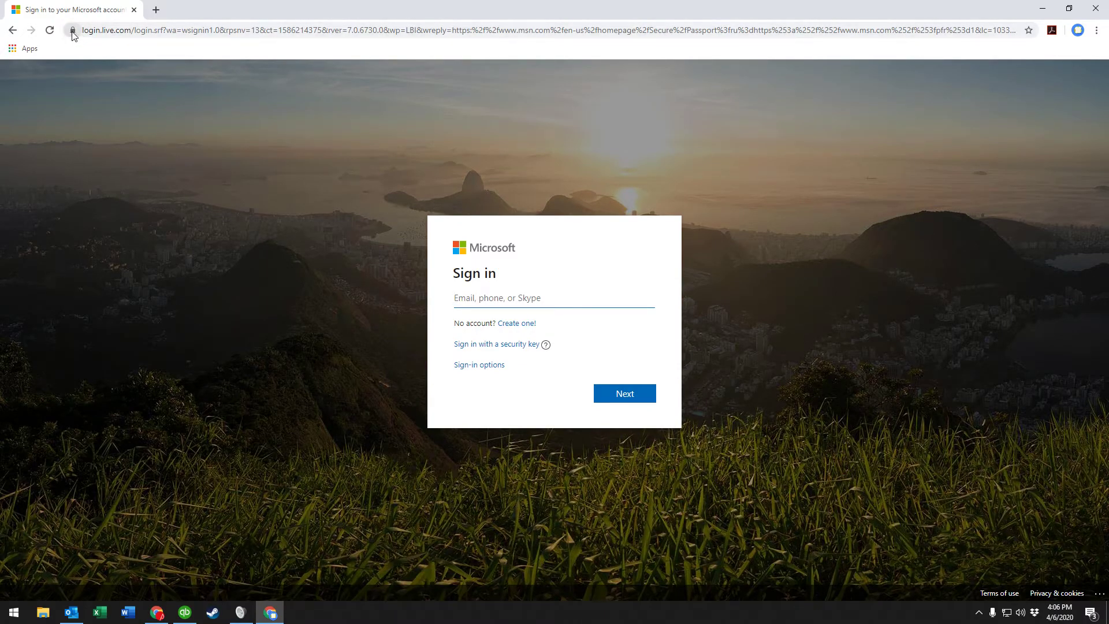
mouse_move(73, 29)
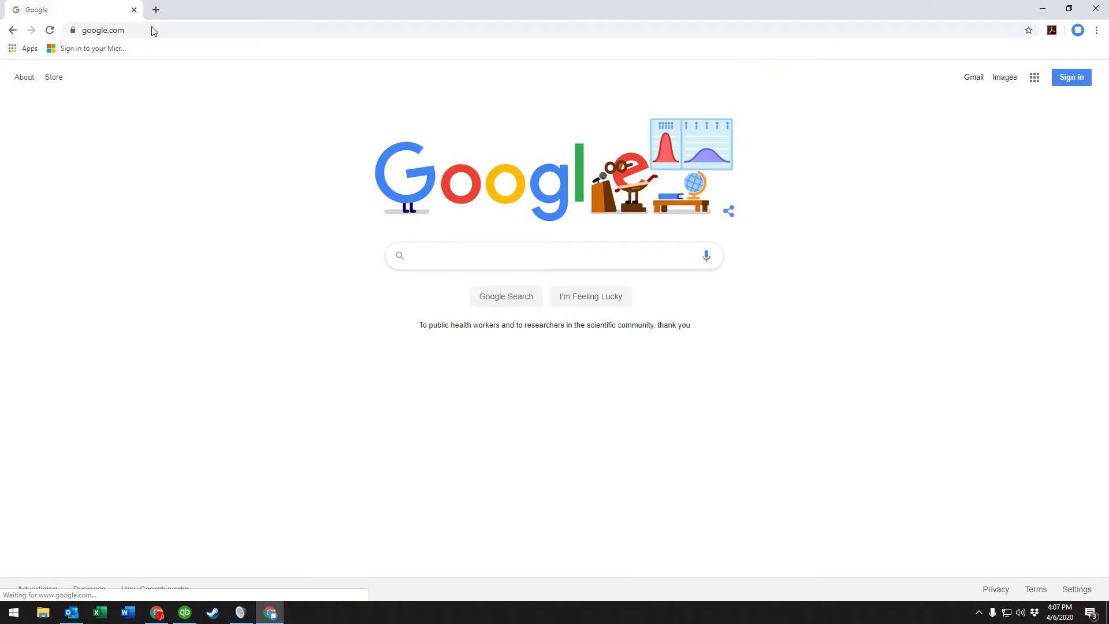
Navigate to msn.com from the address bar.
left_click(103, 29)
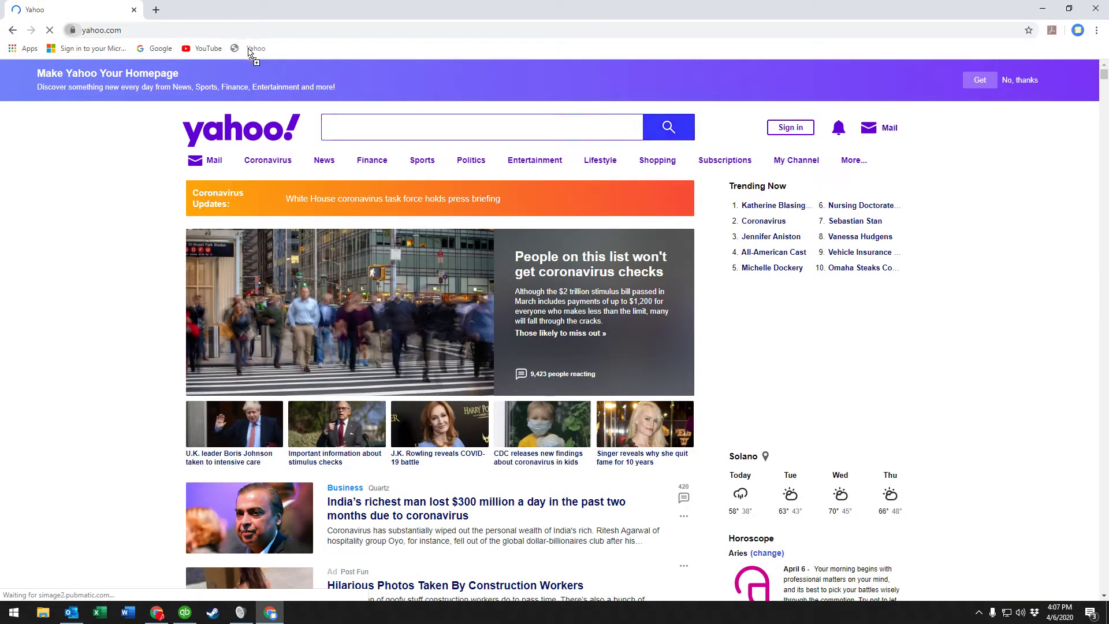
type("msn.com")
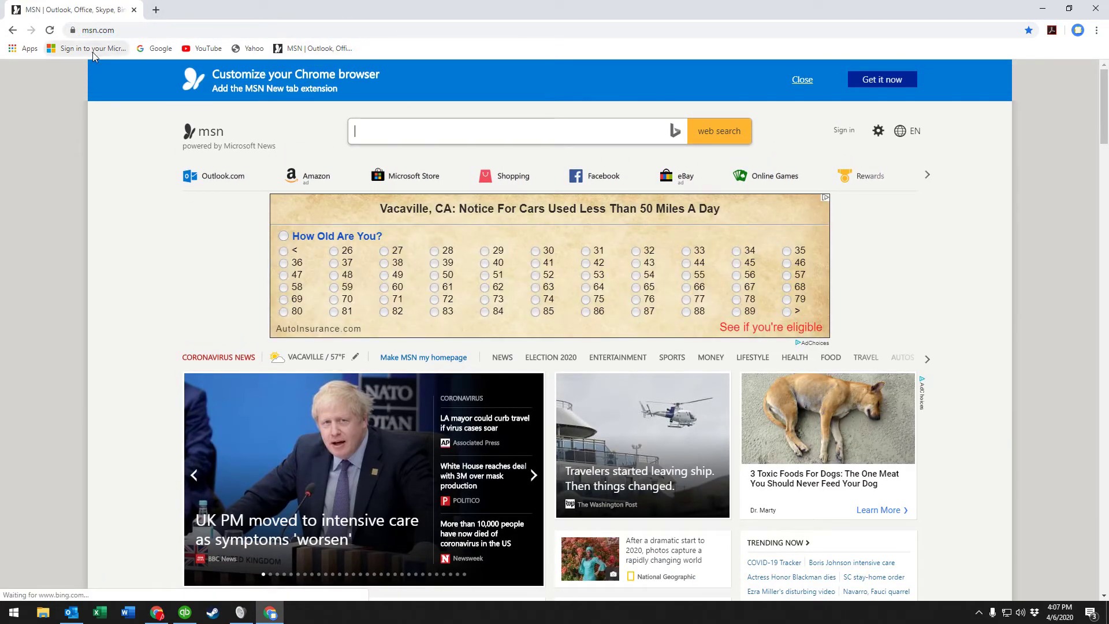
left_click(152, 48)
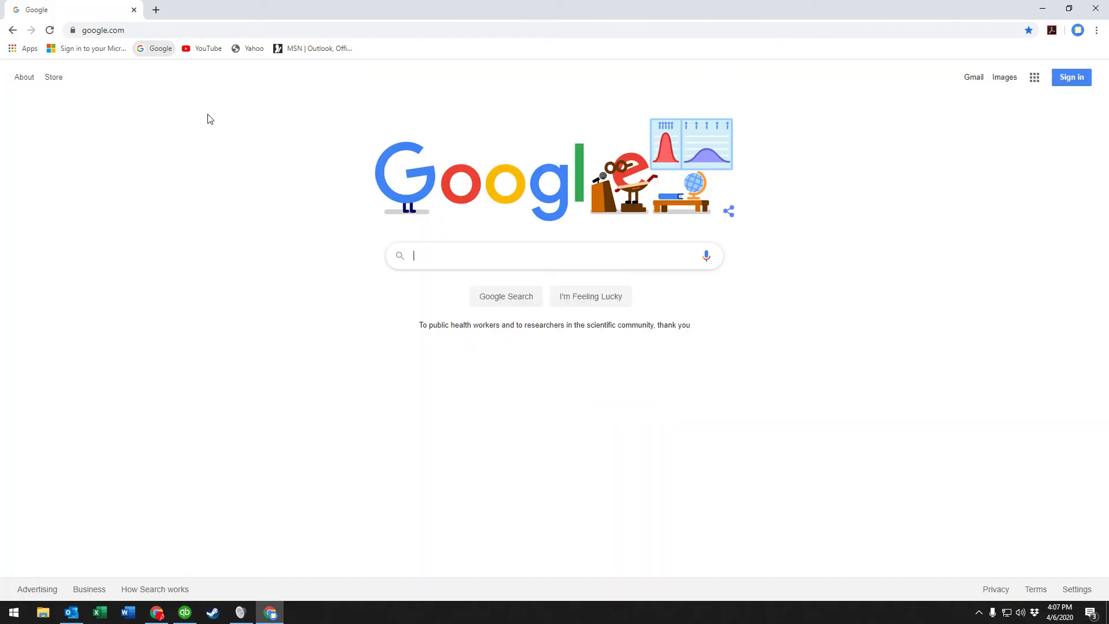
left_click(208, 48)
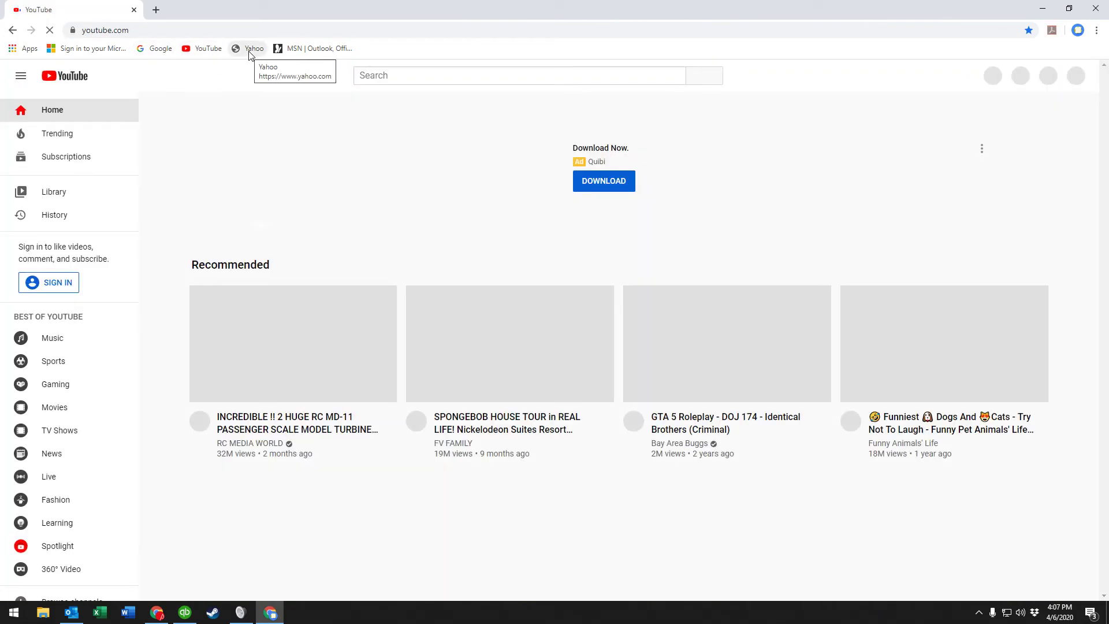
left_click(253, 48)
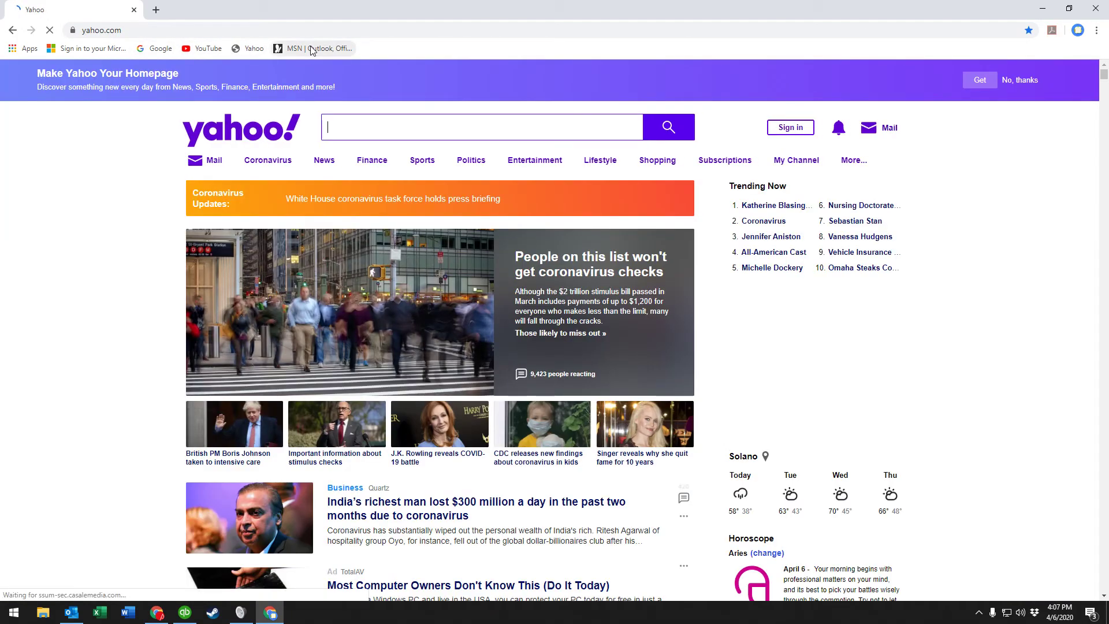
left_click(313, 48)
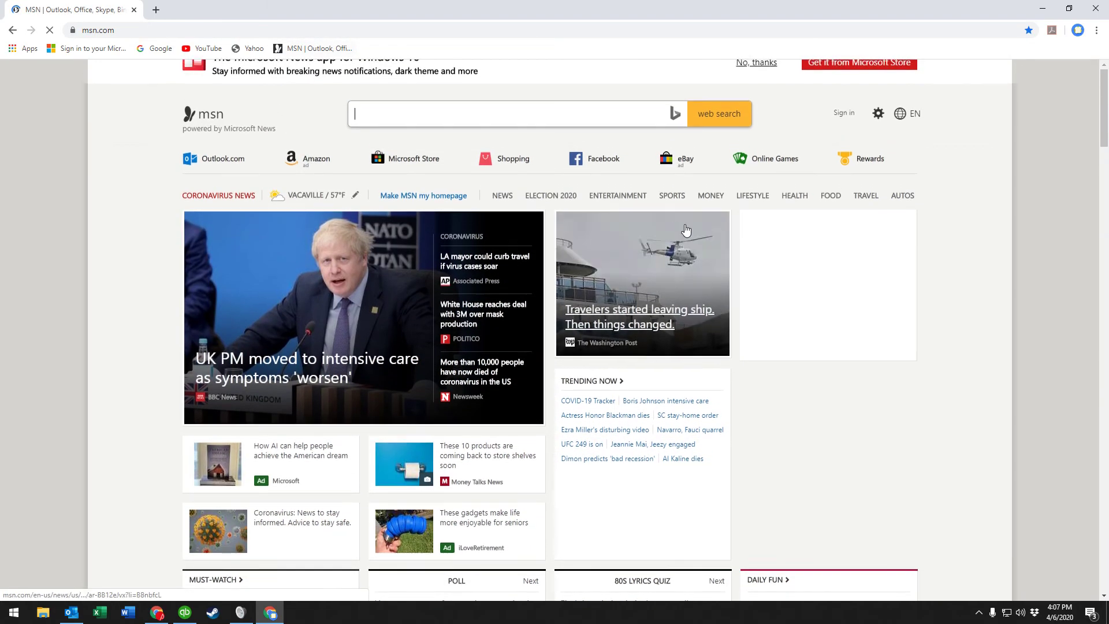